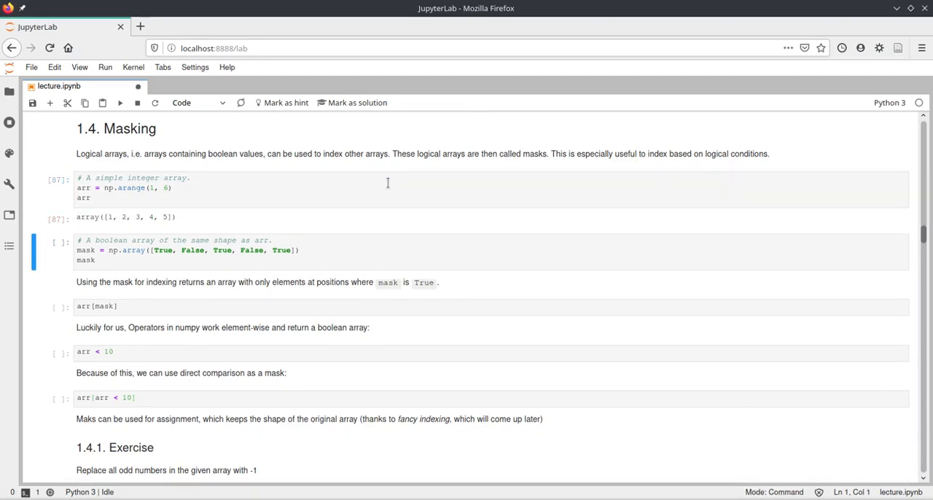
Scroll down to the masking section's integer array and mask cells
{"action": "scroll", "scroll_direction": "down", "scroll_amount": 3}
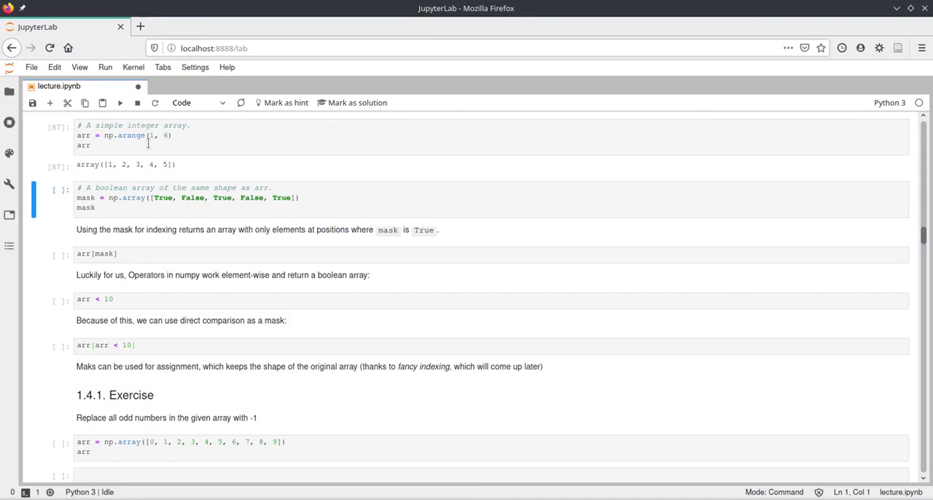
{"action": "mouse_move", "coordinate": [287, 201]}
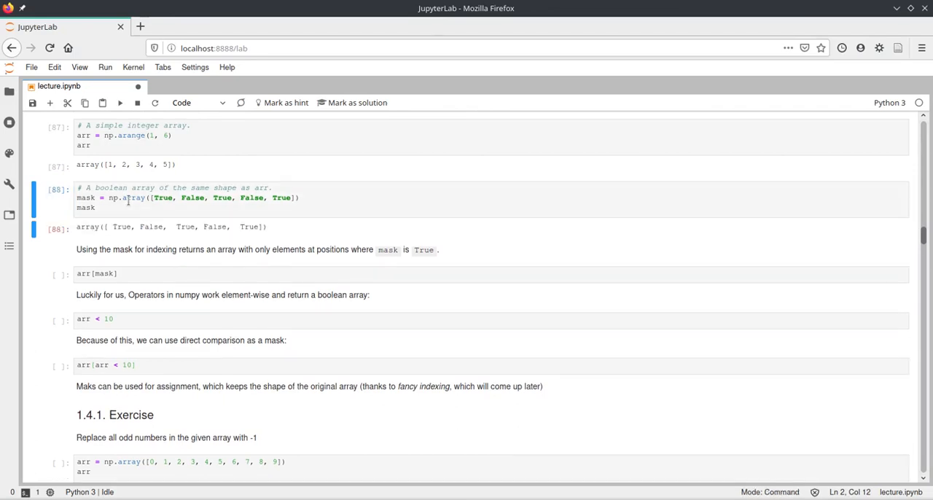
{"action": "scroll", "scroll_direction": "down", "scroll_amount": 3}
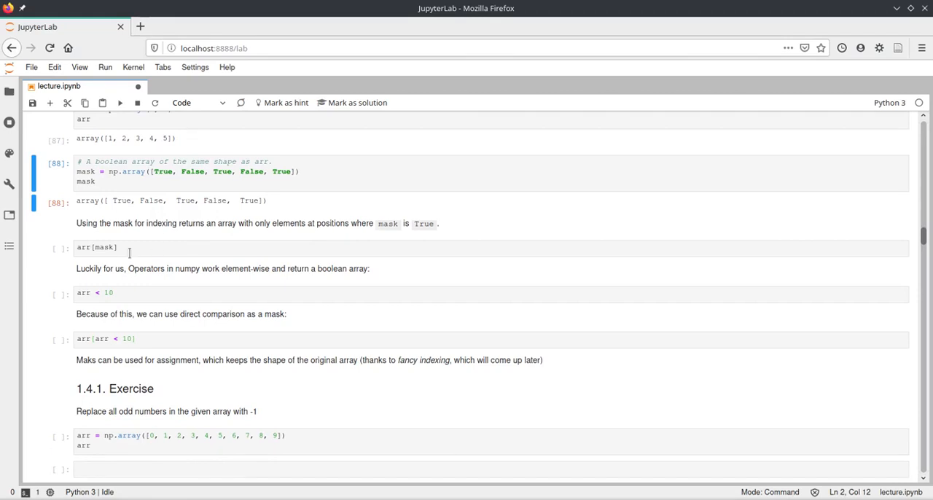
Run the arr[mask] cell so it returns array([1, 3, 5])
{"action": "left_click", "coordinate": [130, 247]}
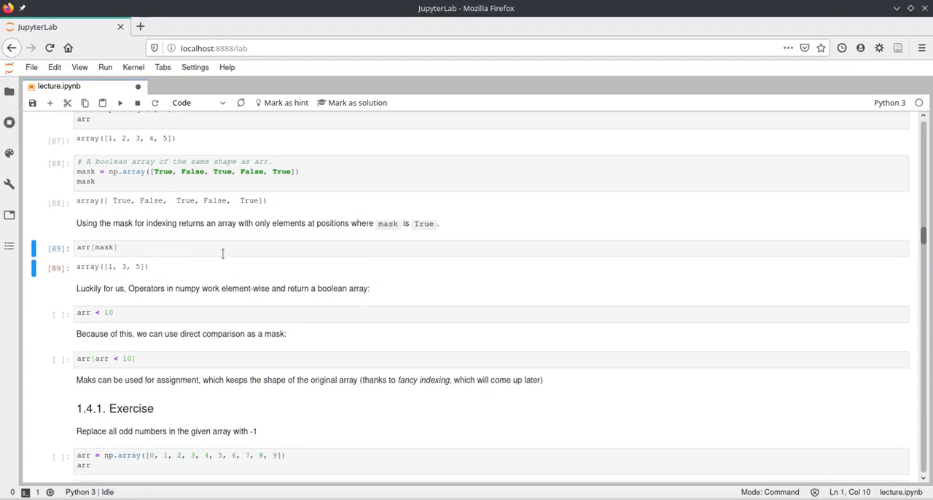
{"action": "scroll", "scroll_direction": "up", "scroll_amount": 3}
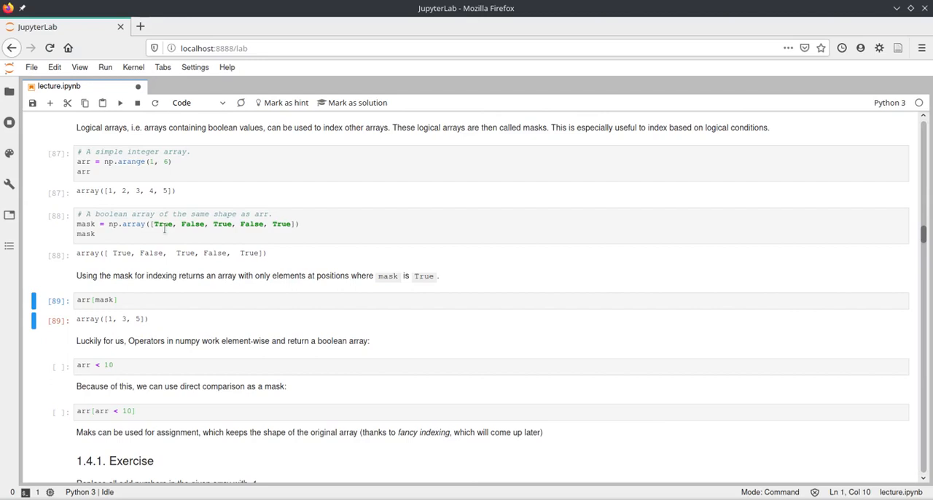
{"action": "mouse_move", "coordinate": [228, 232]}
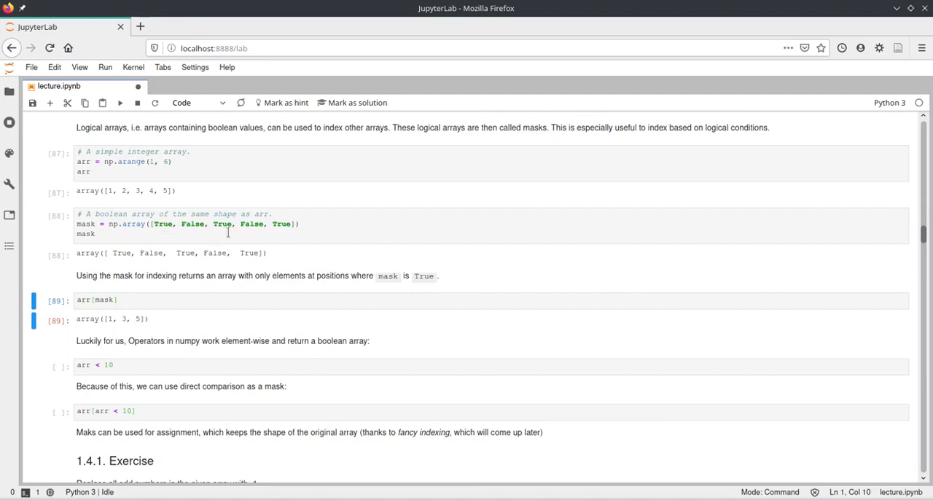
{"action": "mouse_move", "coordinate": [228, 232]}
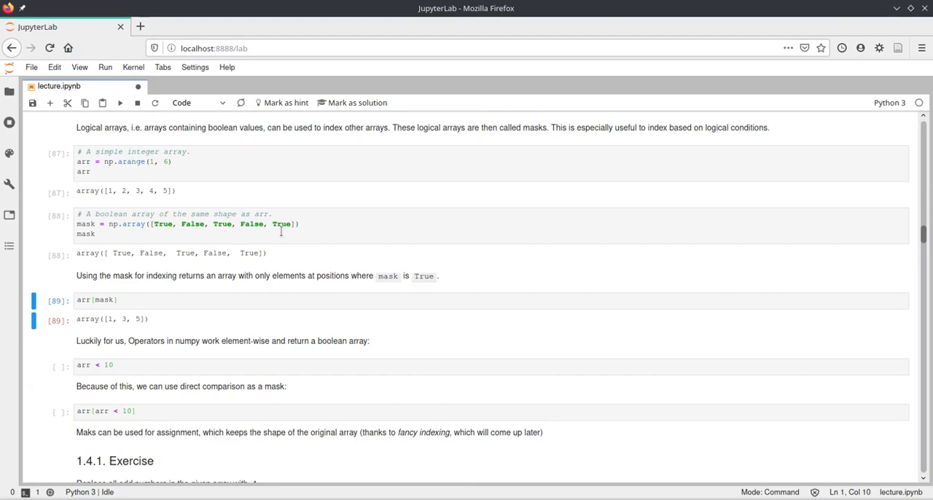
{"action": "scroll", "scroll_direction": "down", "scroll_amount": 3}
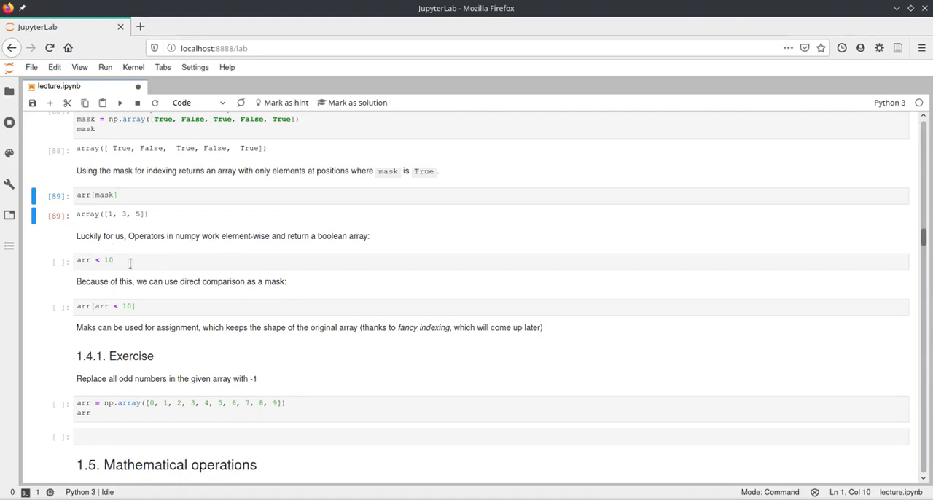
Run the arr < 10 cell for an all-True array and save the notebook
{"action": "left_click", "coordinate": [130, 260]}
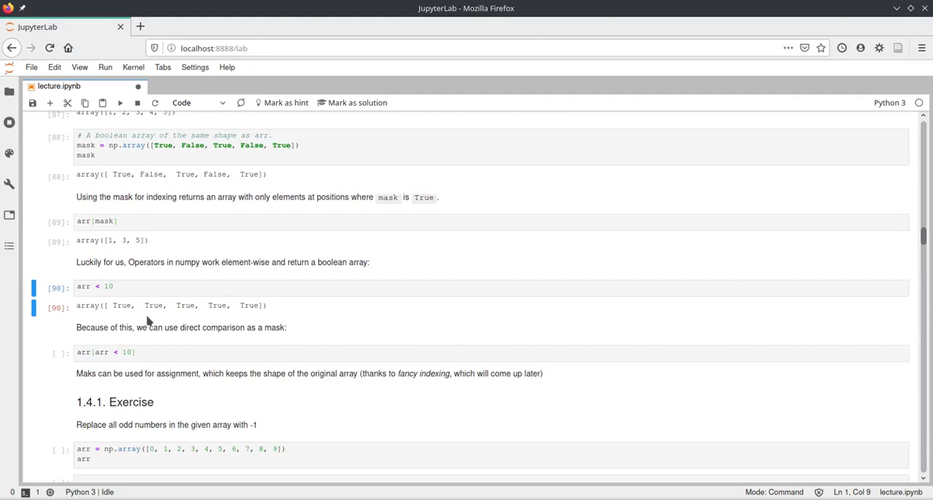
{"action": "mouse_move", "coordinate": [191, 319]}
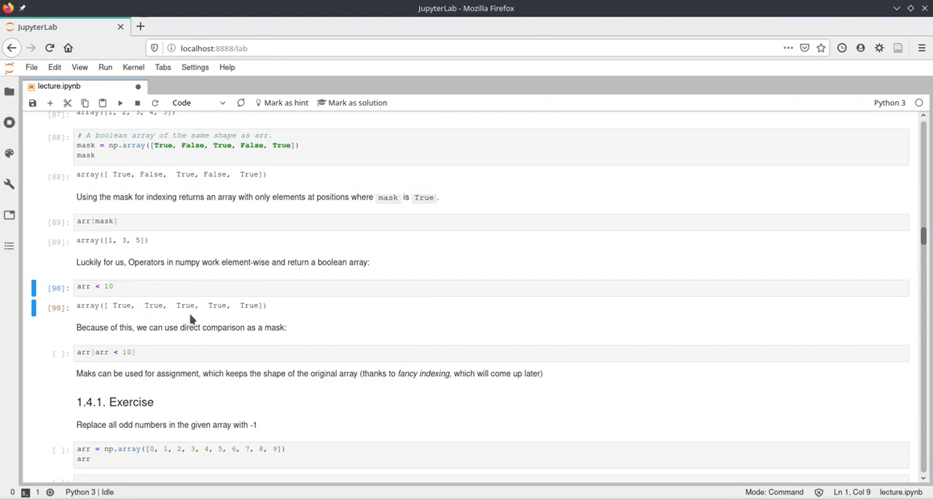
{"action": "key", "text": "ctrl+s"}
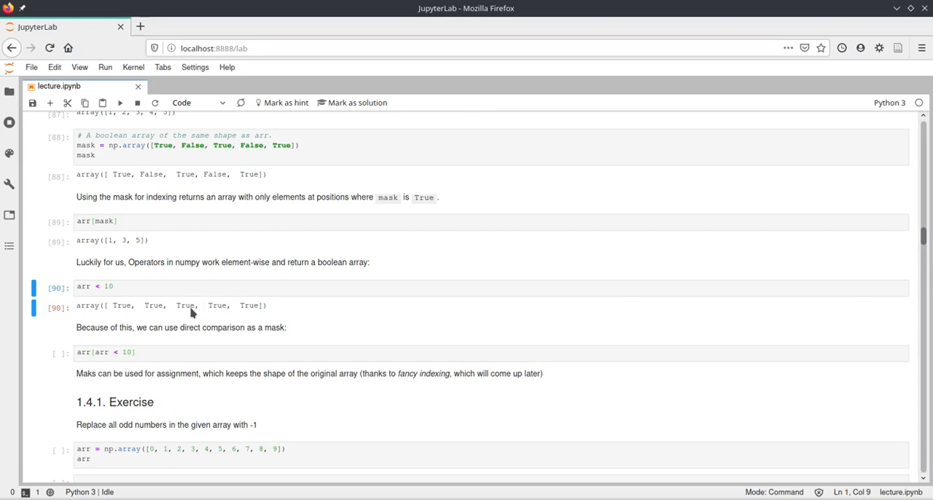
Edit arr[arr < 10] to arr[arr < 3] and rerun it to get array([1, 2])
{"action": "left_click", "coordinate": [193, 351]}
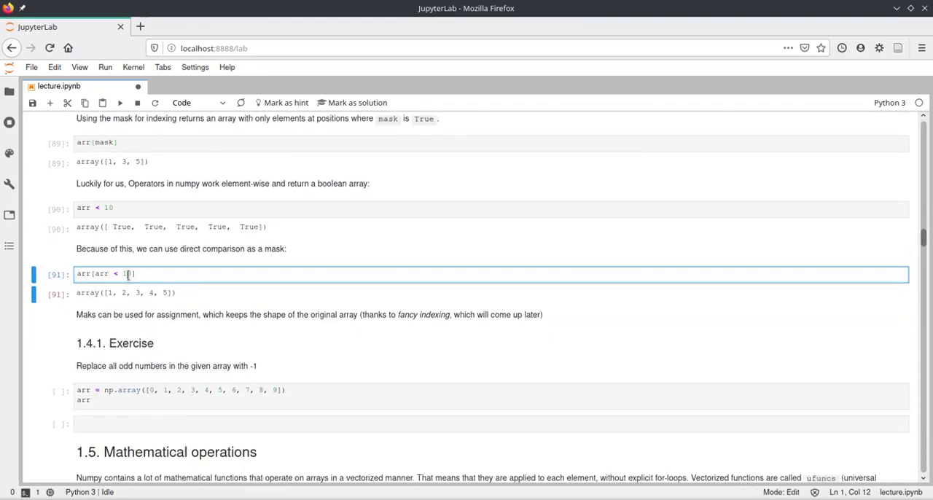
{"action": "type", "text": "0"}
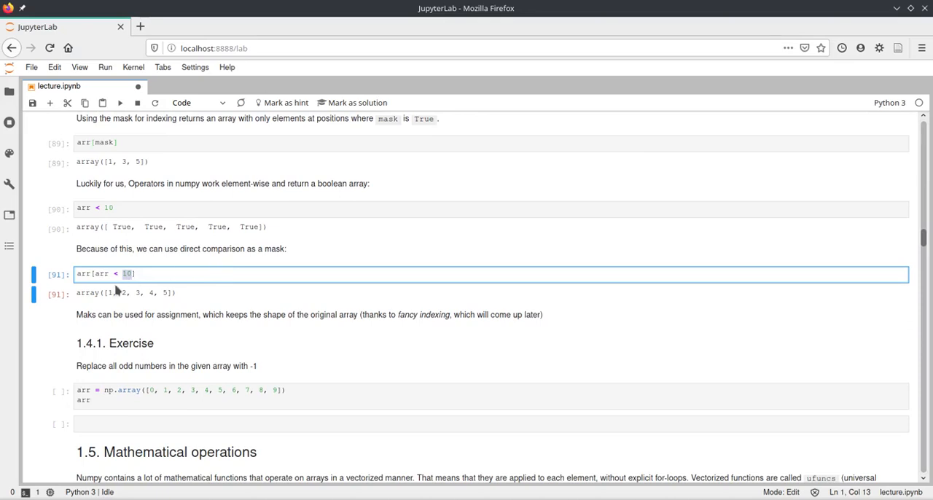
{"action": "mouse_move", "coordinate": [191, 291]}
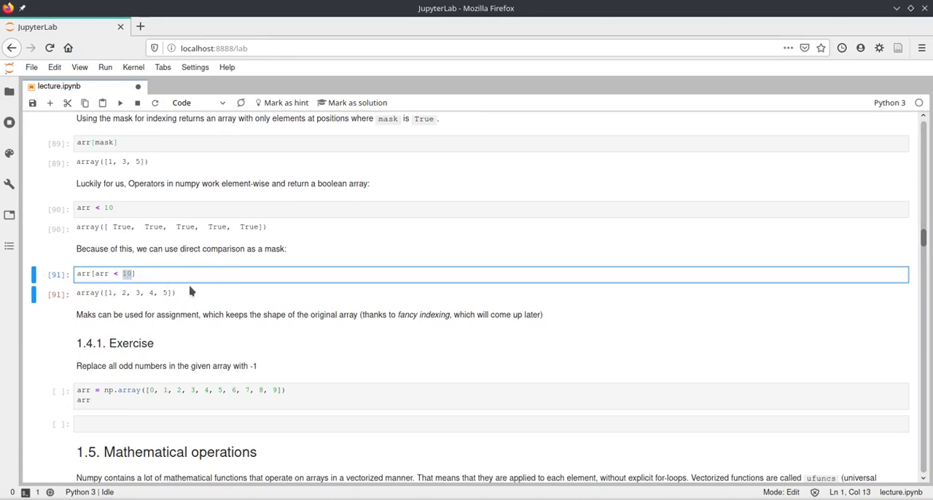
{"action": "type", "text": "3"}
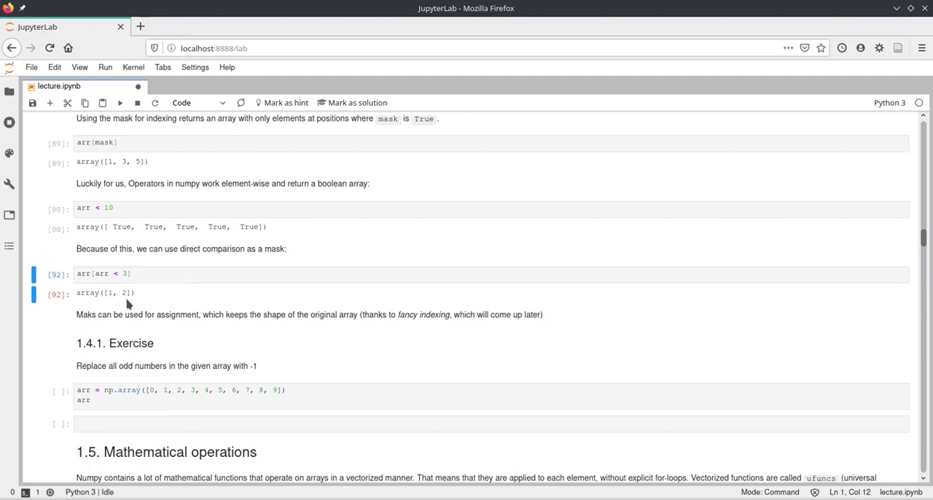
{"action": "mouse_move", "coordinate": [156, 300]}
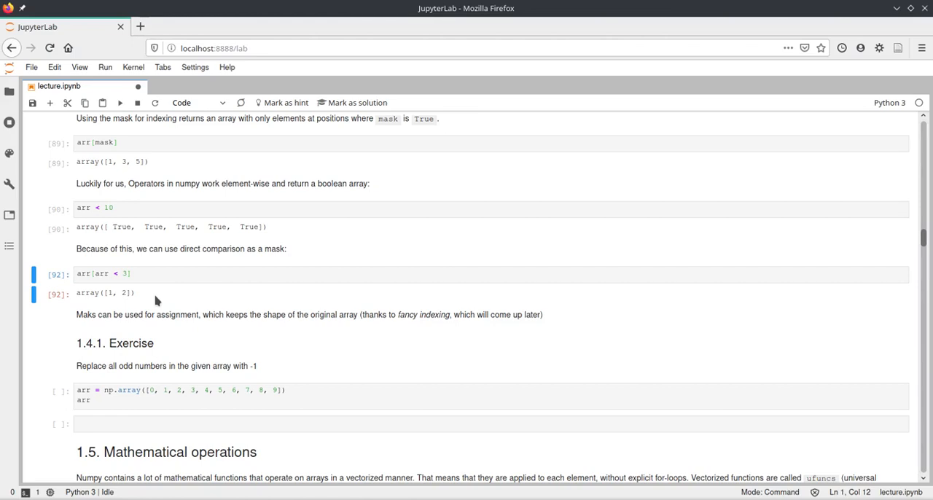
Run the 0–9 exercise array cell and enter the empty code cell beneath it
{"action": "scroll", "scroll_direction": "down", "scroll_amount": 3}
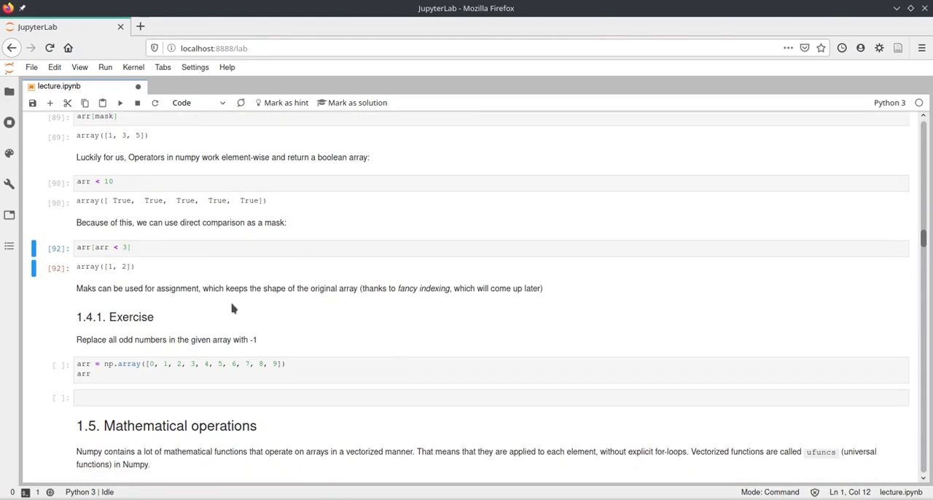
{"action": "mouse_move", "coordinate": [293, 311]}
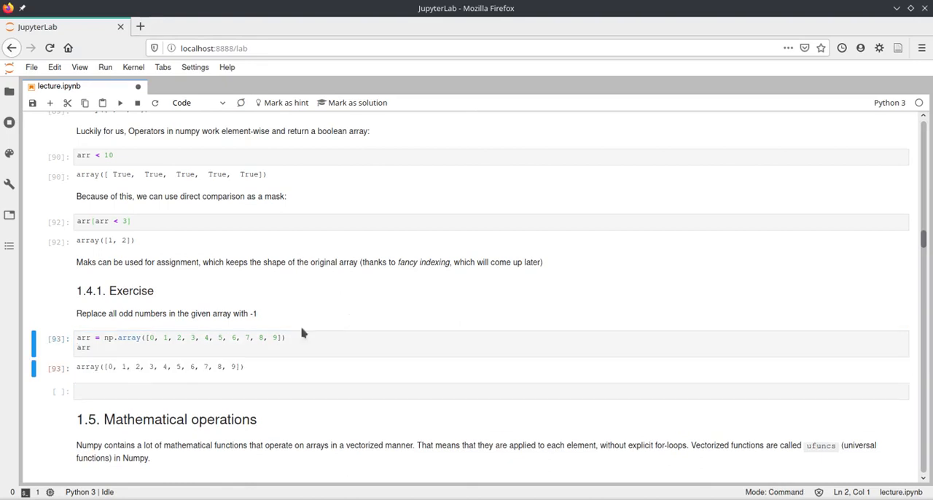
{"action": "scroll", "scroll_direction": "down", "scroll_amount": 3}
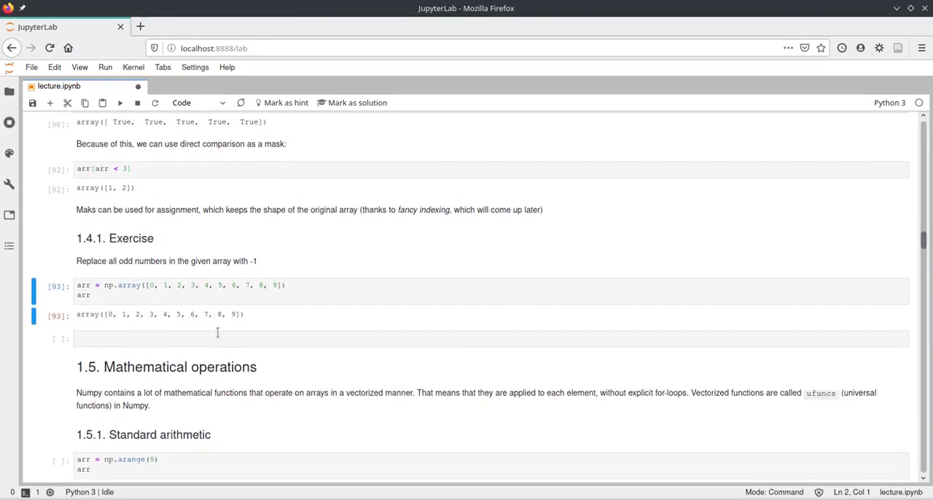
{"action": "left_click", "coordinate": [217, 338]}
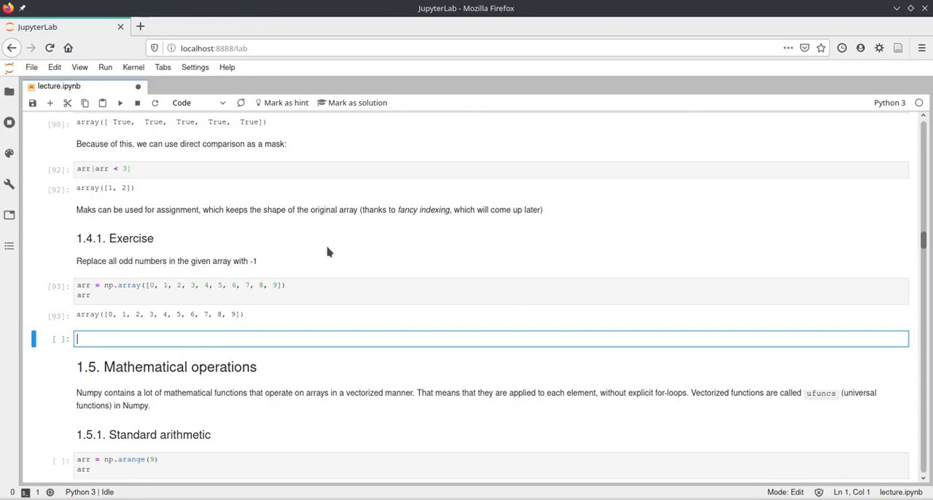
Write arr[arr%2==1] to select the odd values 1, 3, 5, 7, 9
{"action": "type", "text": "arr"}
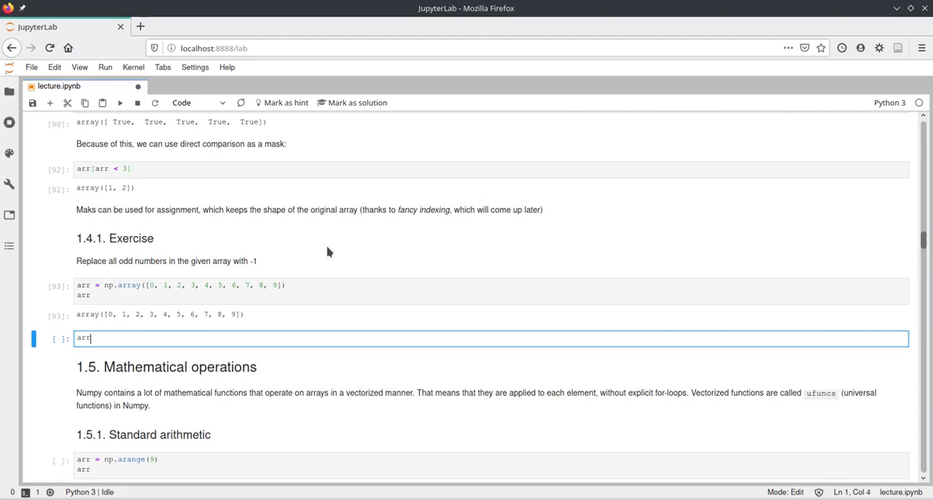
{"action": "type", "text": "["}
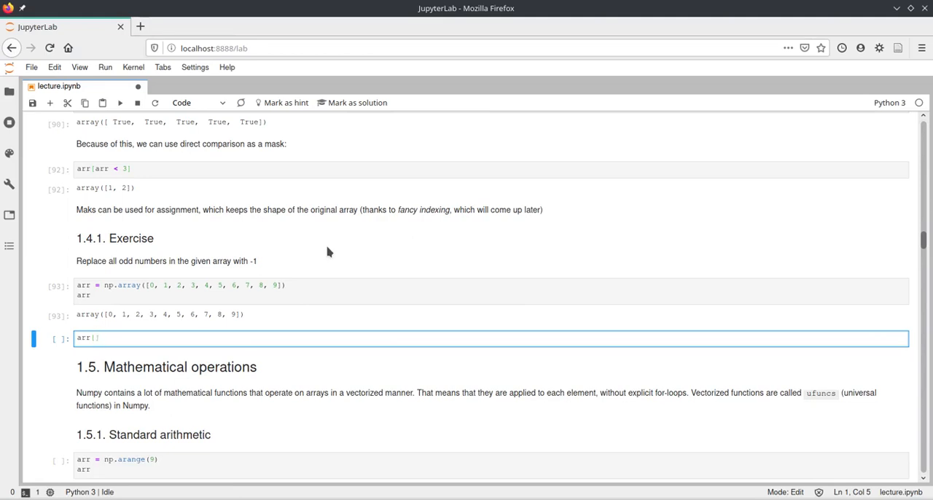
{"action": "type", "text": "arr%2==1"}
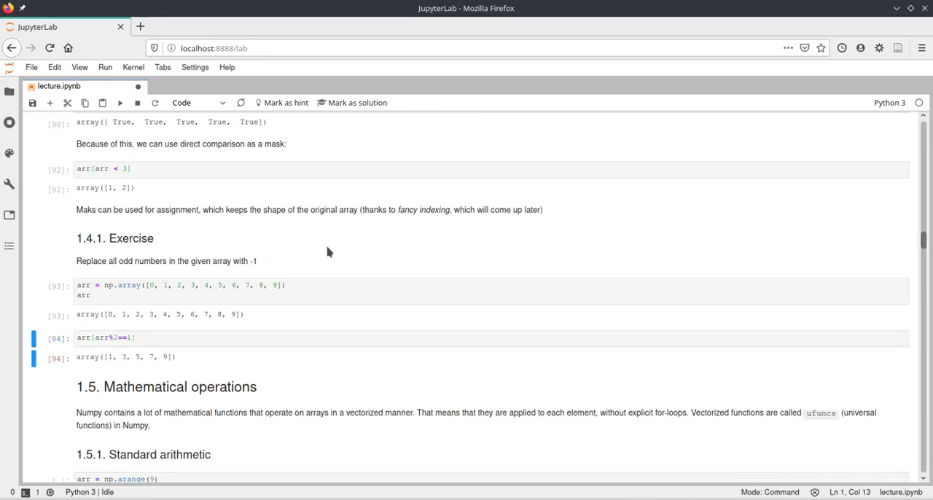
{"action": "mouse_move", "coordinate": [185, 356]}
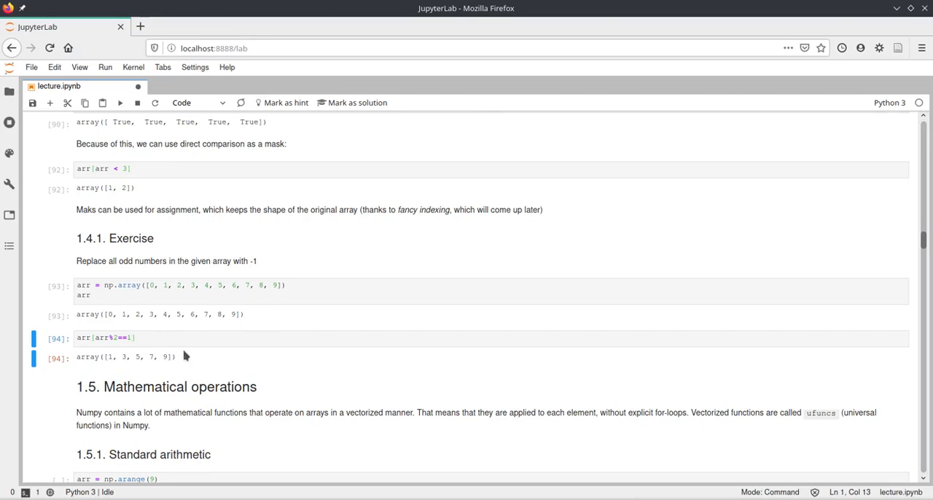
{"action": "mouse_move", "coordinate": [145, 362]}
{"action": "type", "text": " = -1"}
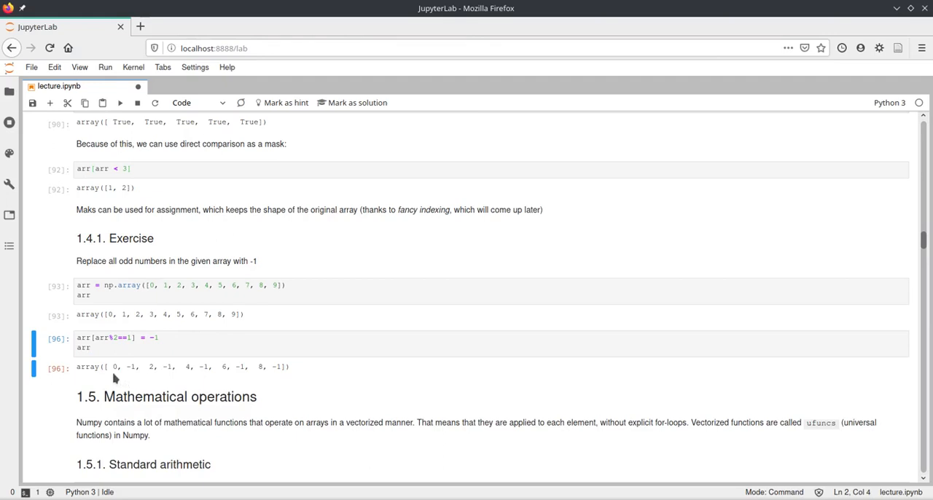
{"action": "mouse_move", "coordinate": [135, 374]}
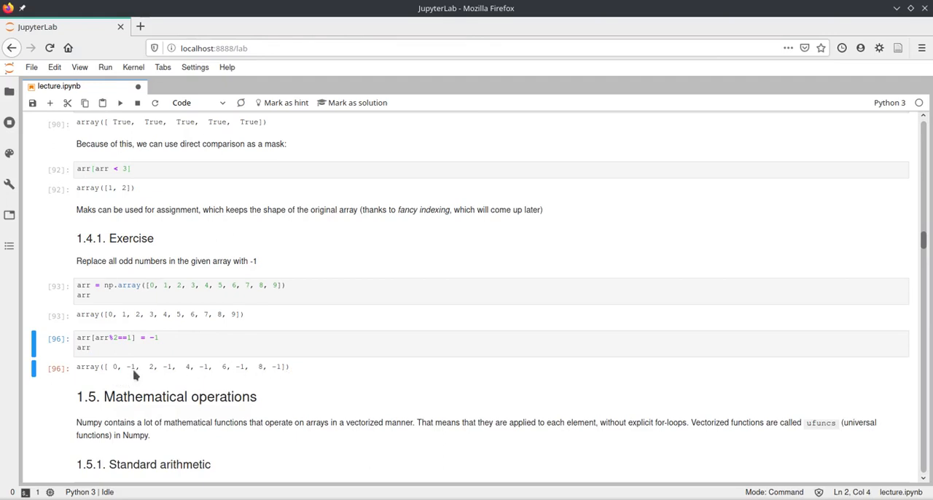